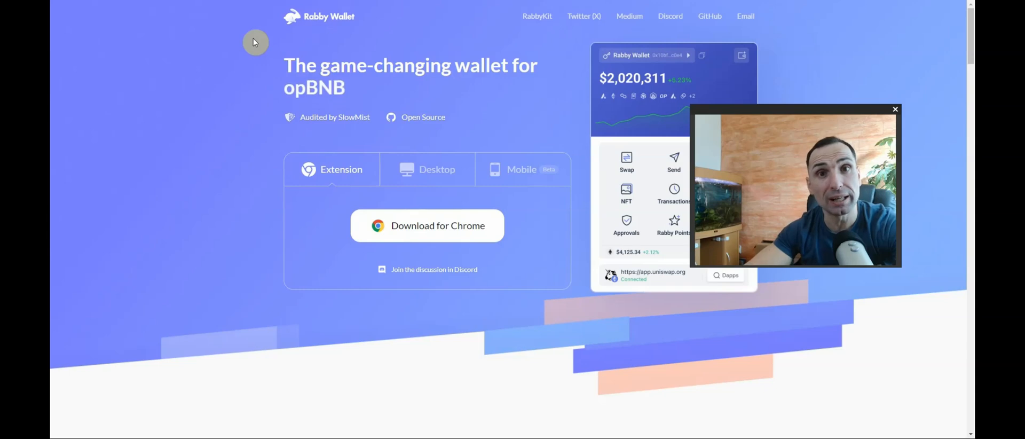
pyautogui.moveTo(247, 52)
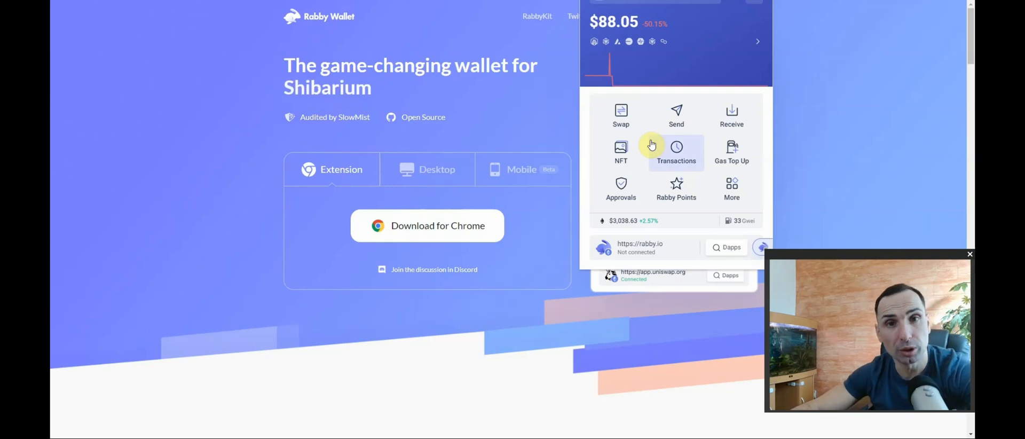
pyautogui.moveTo(620, 188)
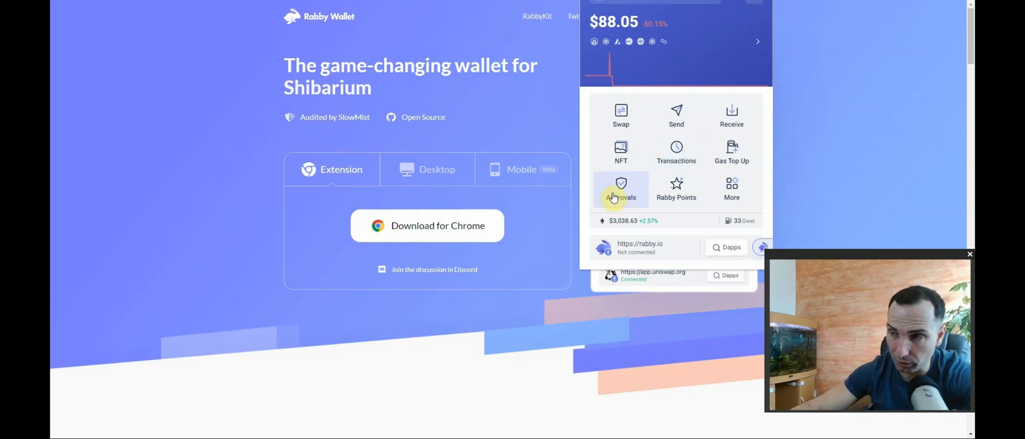
# - Show the Approvals list with the four contracts holding this wallet's token approvals
pyautogui.click(620, 190)
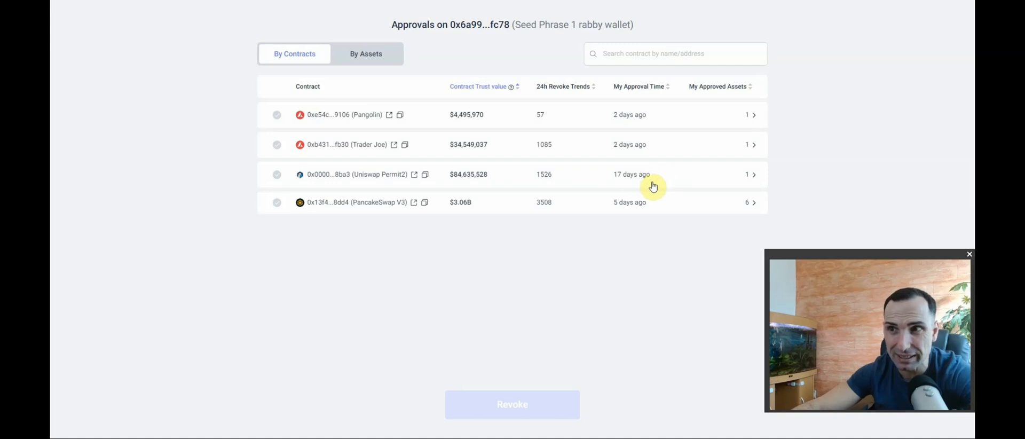
pyautogui.moveTo(661, 190)
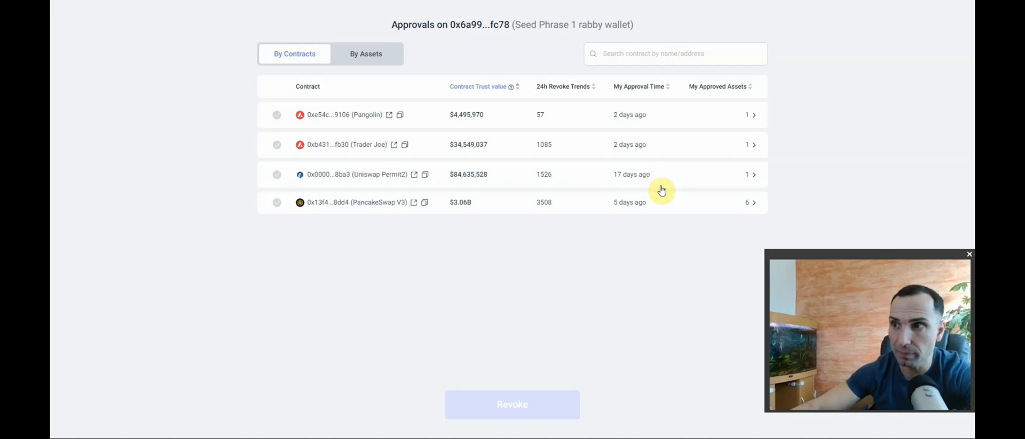
pyautogui.moveTo(654, 218)
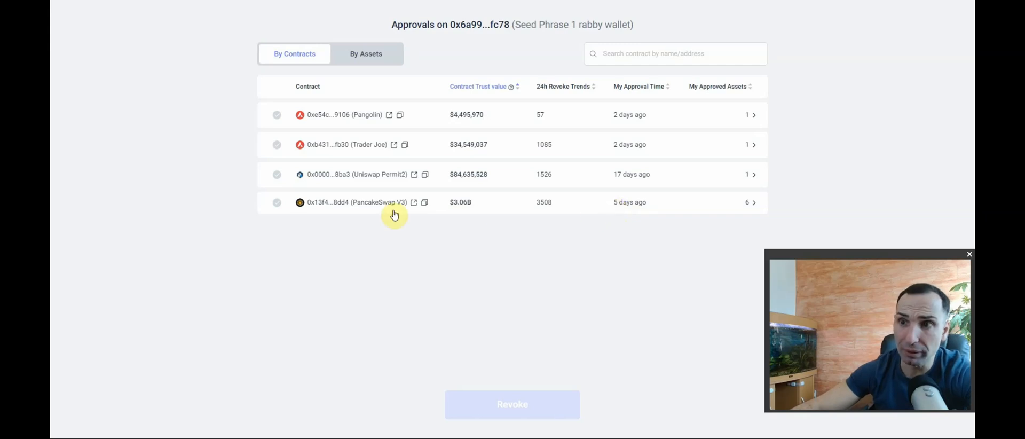
pyautogui.click(357, 201)
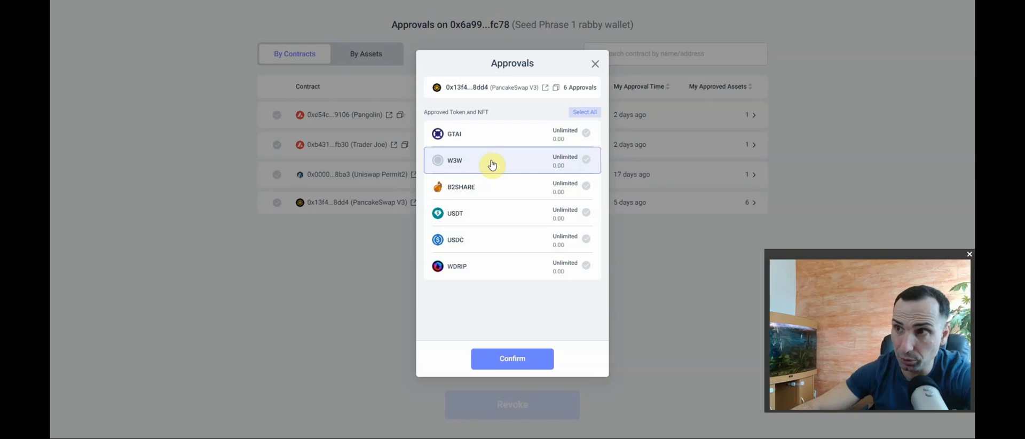
pyautogui.moveTo(547, 213)
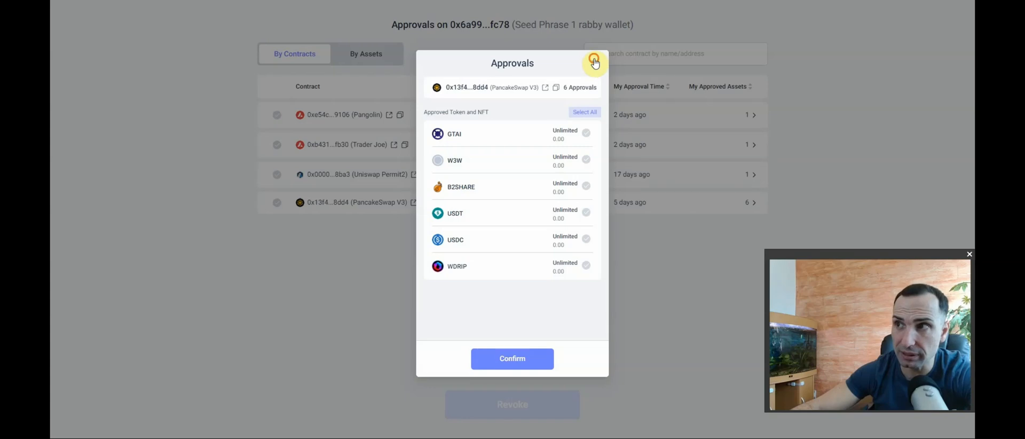
pyautogui.click(594, 62)
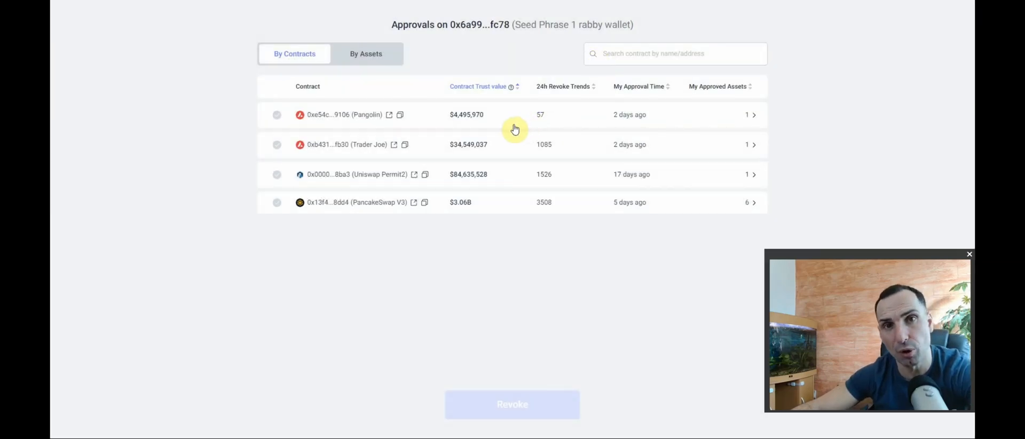
# - Select the PancakeSwap V3 contract and start Revoke (6) for its six approvals
pyautogui.click(277, 202)
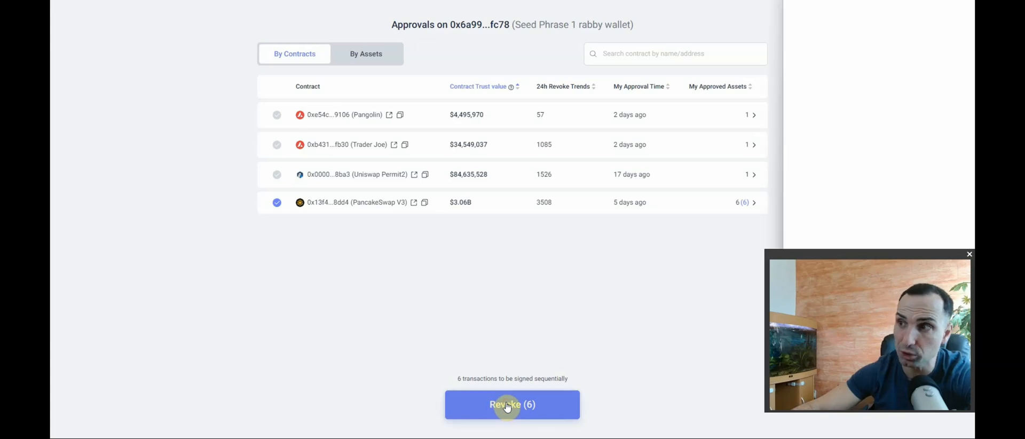
pyautogui.click(511, 404)
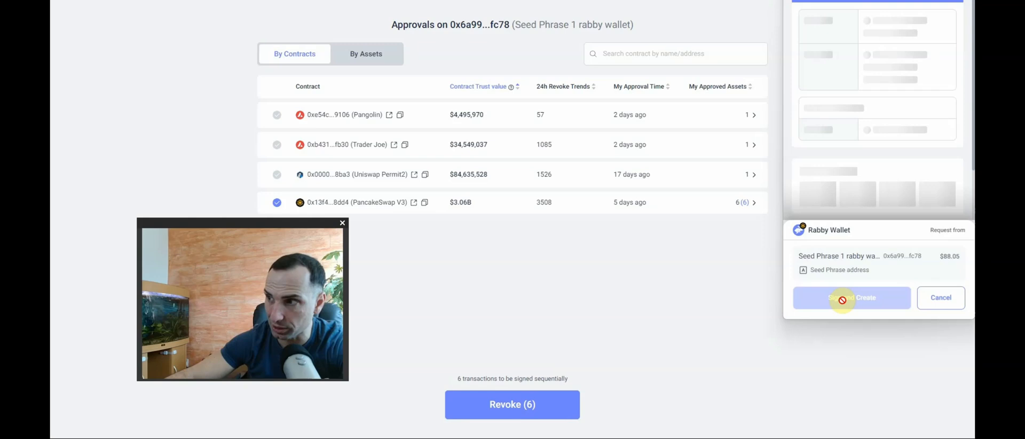
# - Sign and confirm the revoke transactions for GTAI, W3W, B2SHARE, USDT and USDC approvals
pyautogui.click(850, 298)
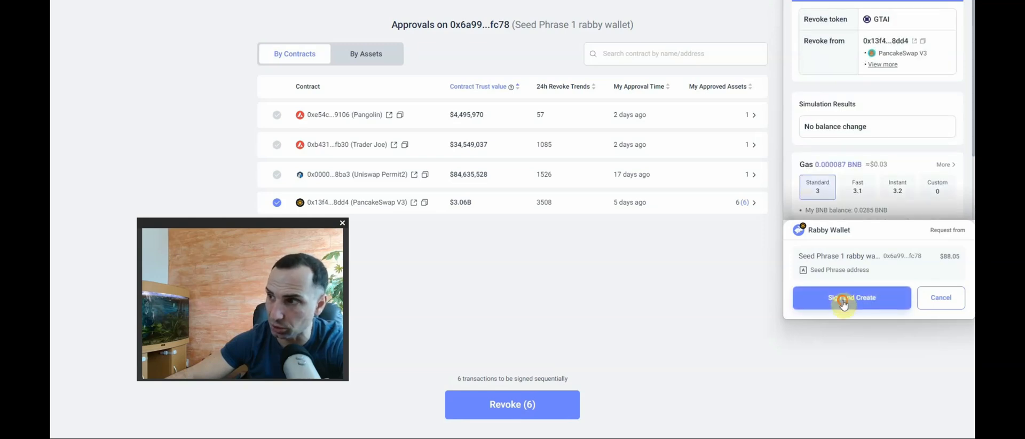
pyautogui.click(850, 298)
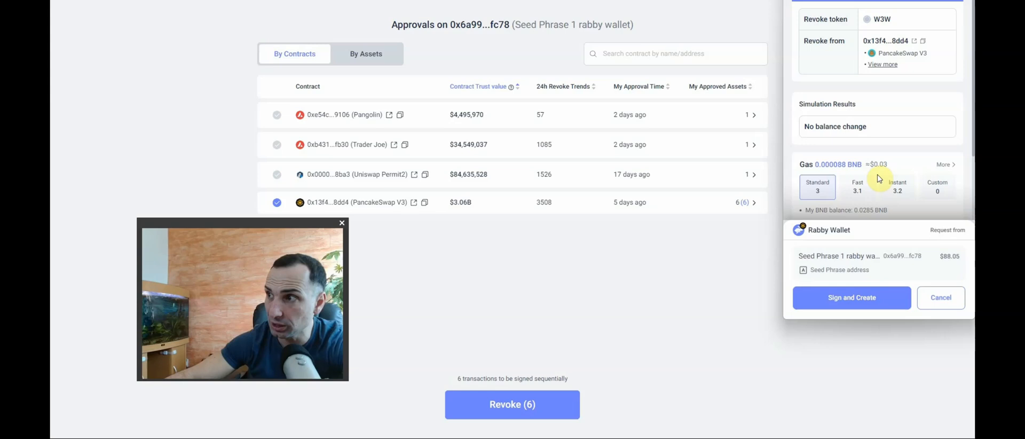
pyautogui.click(851, 298)
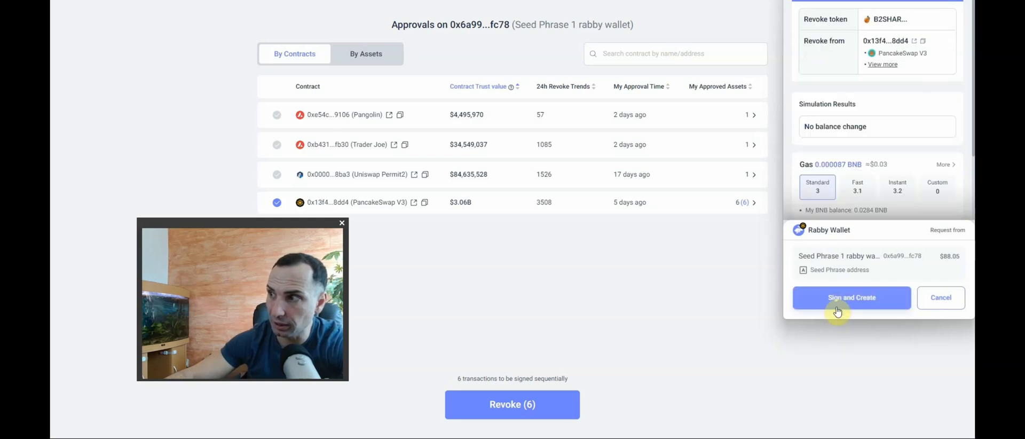
pyautogui.click(851, 297)
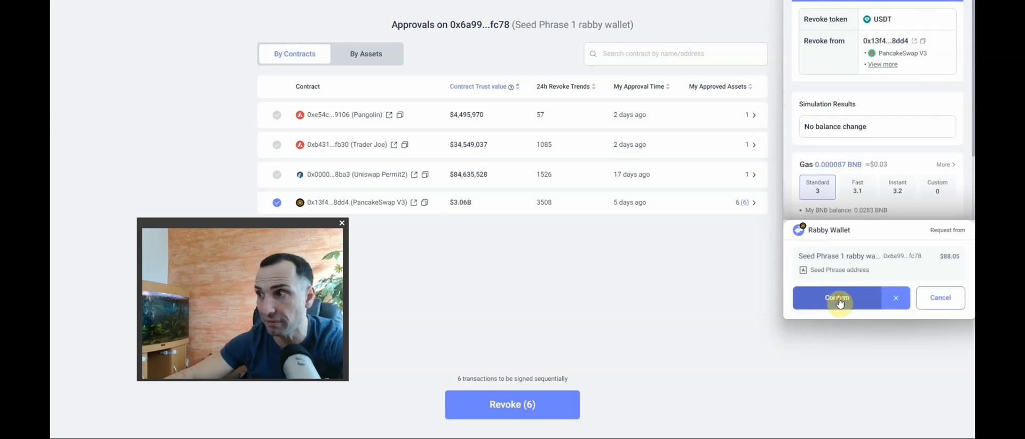
pyautogui.click(837, 298)
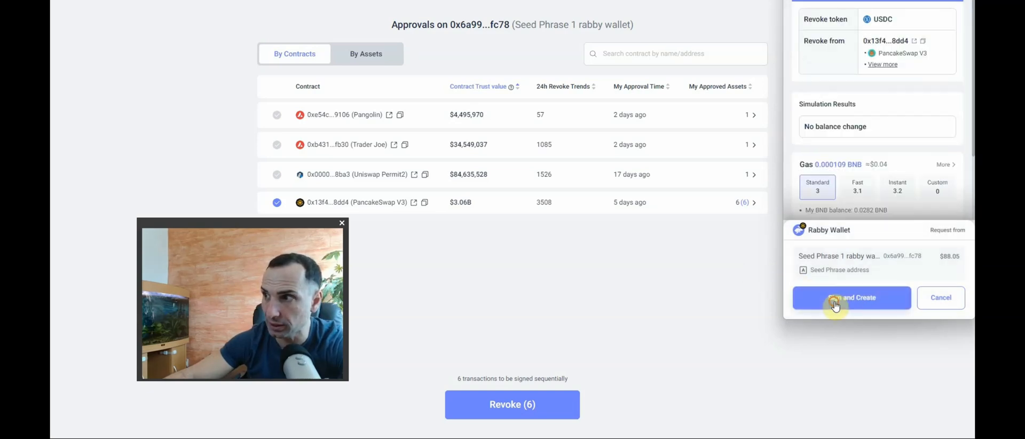
pyautogui.click(850, 297)
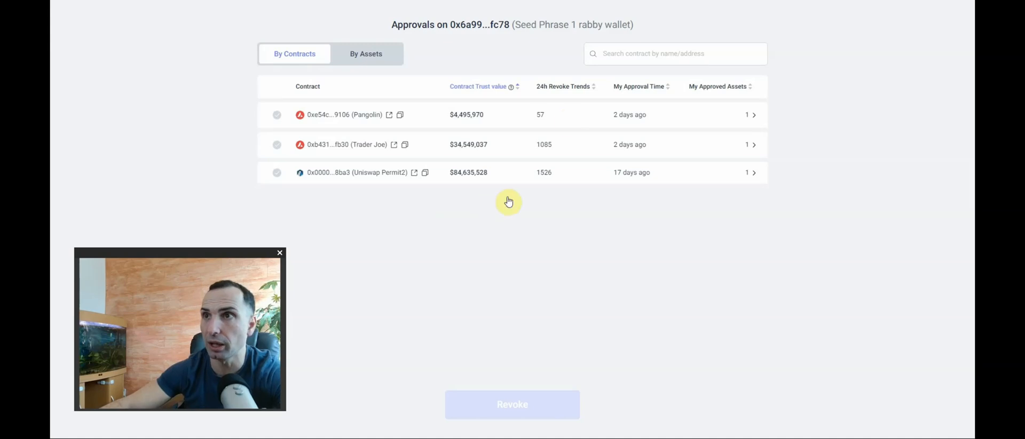
pyautogui.moveTo(793, 7)
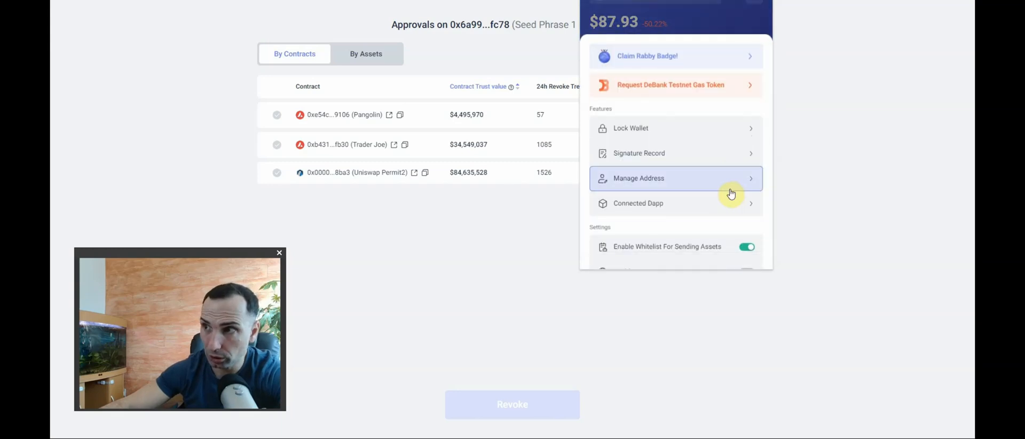
pyautogui.moveTo(670, 208)
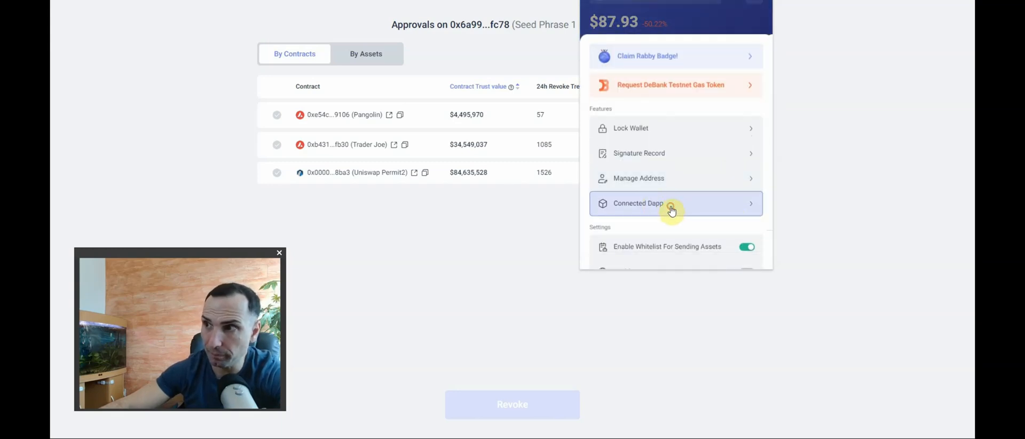
# - Disconnect all eight dapps from the Connected Dapp list and confirm, leaving it empty
pyautogui.click(670, 202)
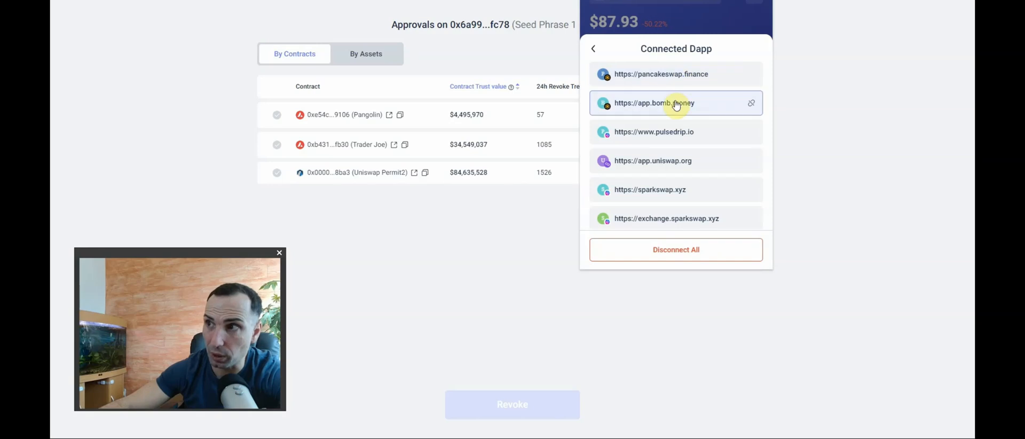
pyautogui.moveTo(700, 161)
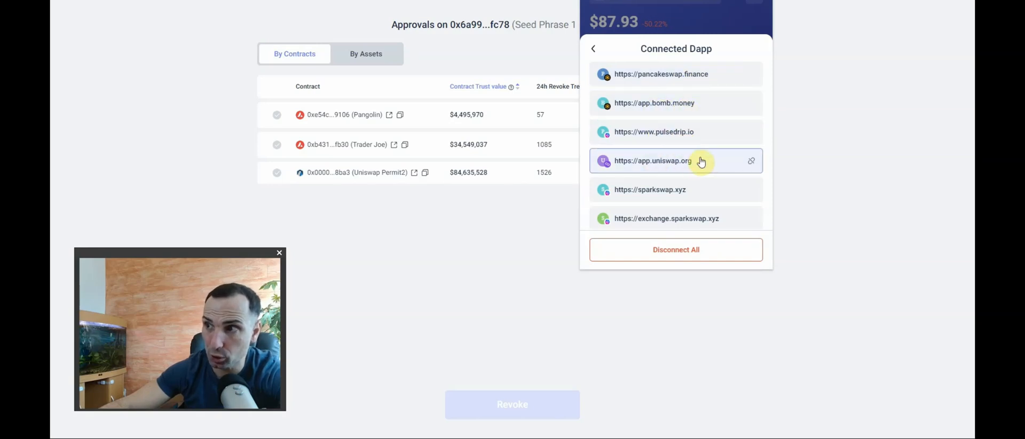
pyautogui.scroll(-3)
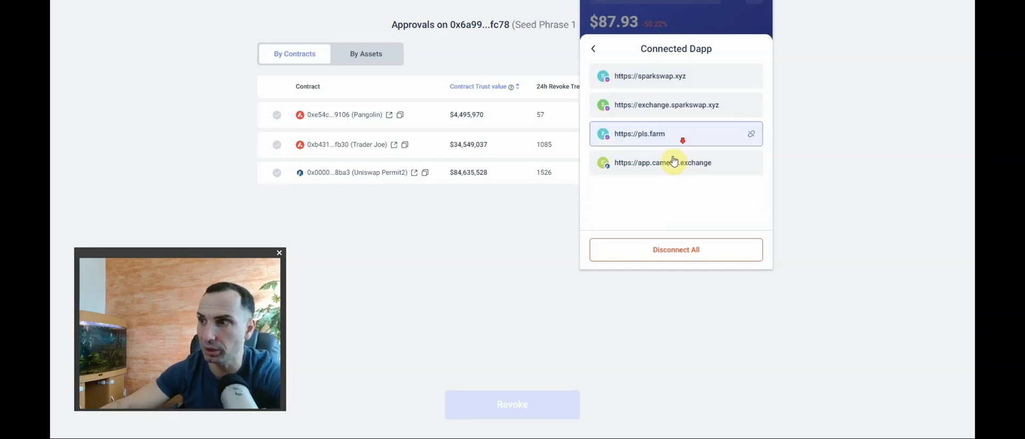
pyautogui.click(675, 249)
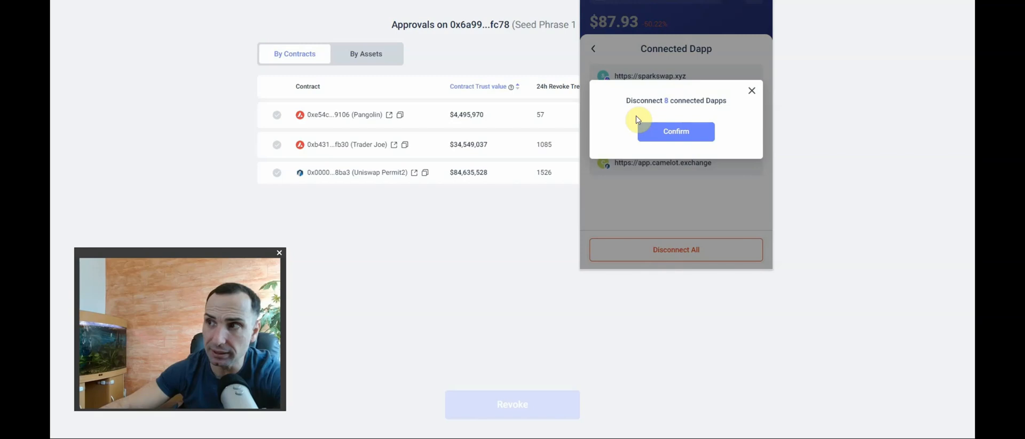
pyautogui.click(674, 131)
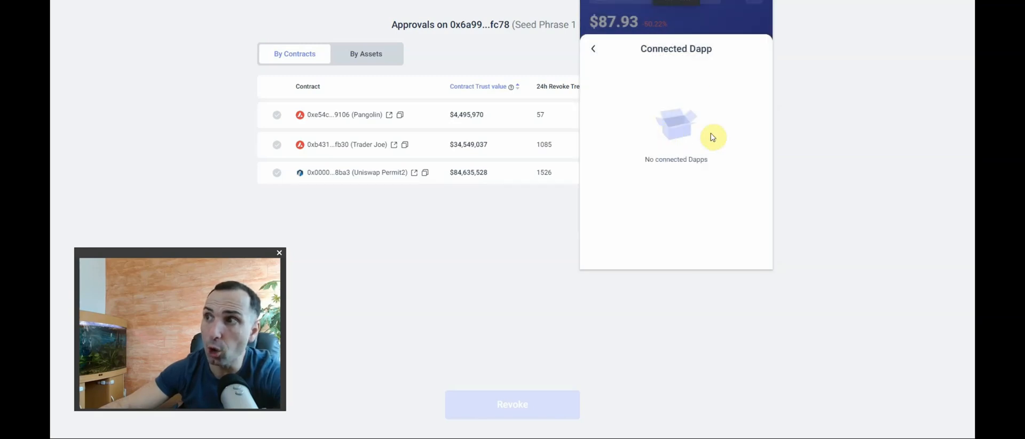
pyautogui.moveTo(671, 65)
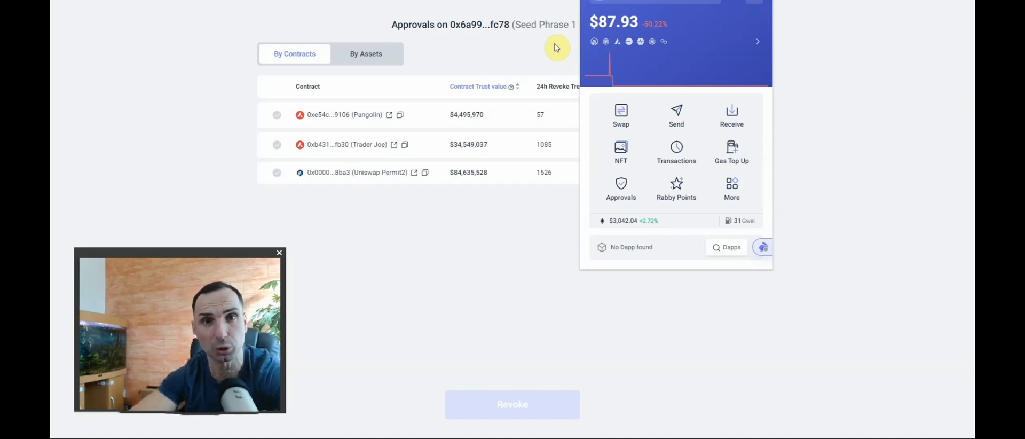
pyautogui.moveTo(492, 46)
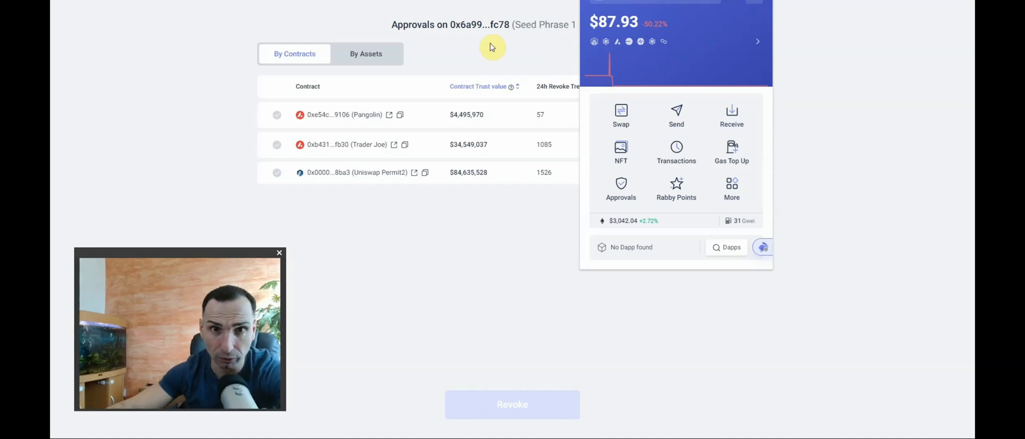
pyautogui.moveTo(439, 80)
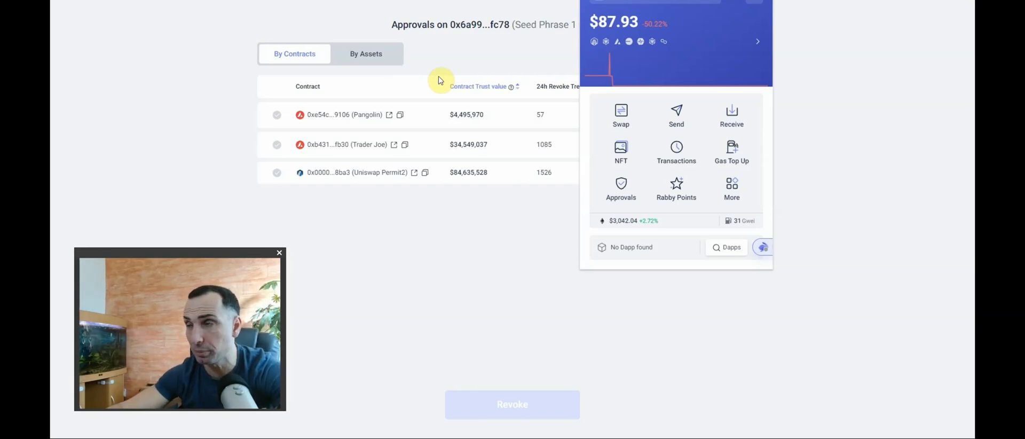
pyautogui.moveTo(452, 114)
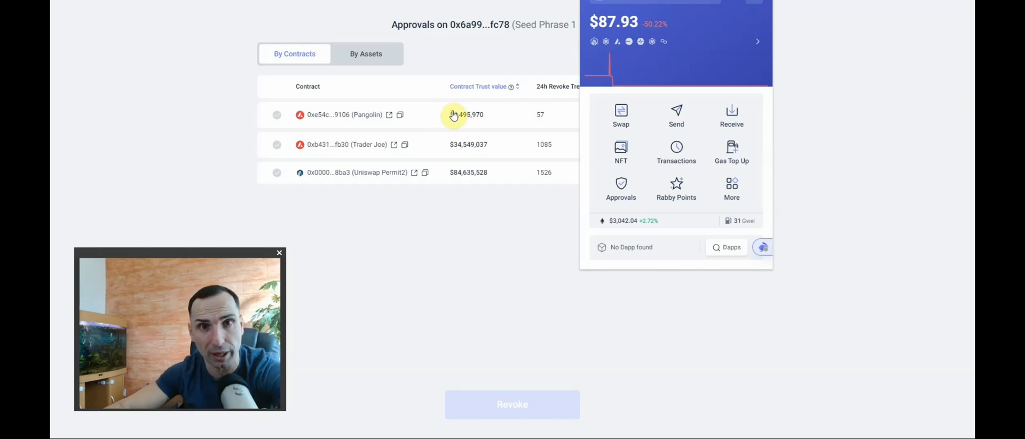